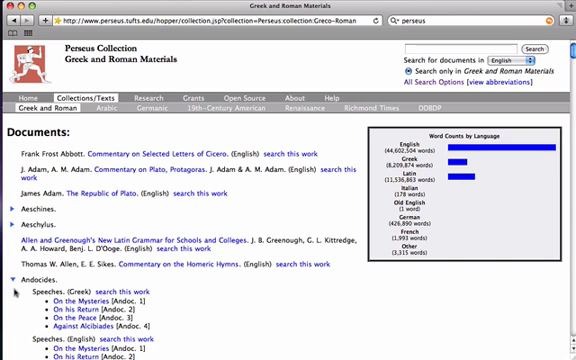
# Search the collection for 'caesar gallic' and review the 35 English document results
pyautogui.scroll(-3)
pyautogui.write('caesar gallic')
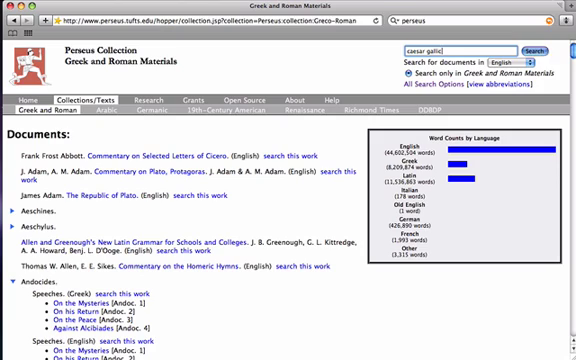
pyautogui.click(528, 48)
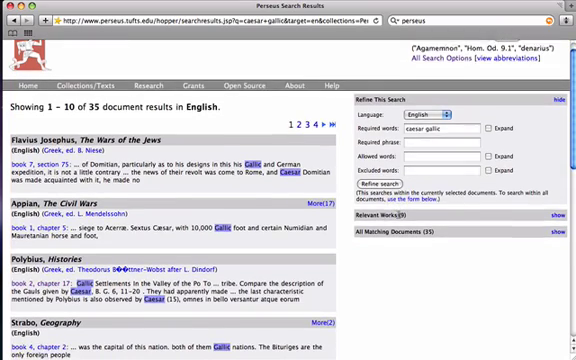
pyautogui.scroll(-3)
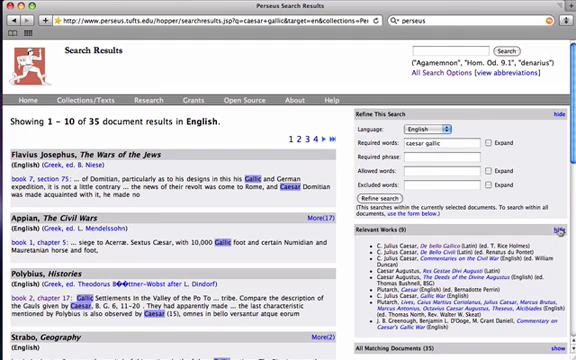
pyautogui.scroll(-3)
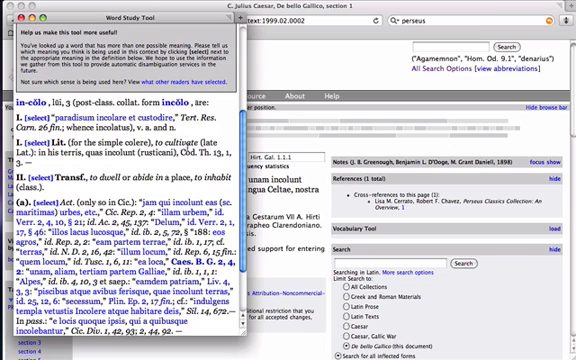
# Scroll through the full lexicon entry for inclūdo in the word study window
pyautogui.scroll(-3)
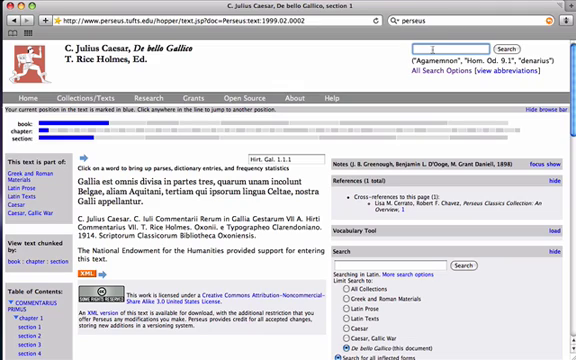
# Enter 'xenophon anaba' into the top search box
pyautogui.write('xenophon')
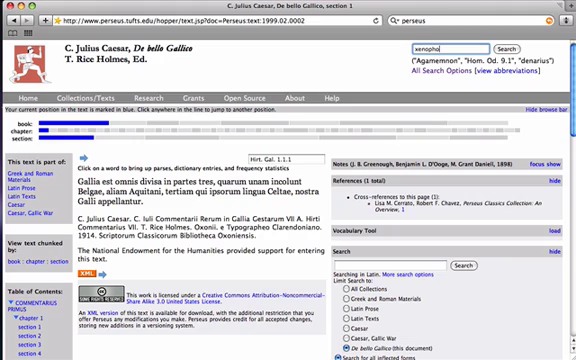
pyautogui.write('anaba')
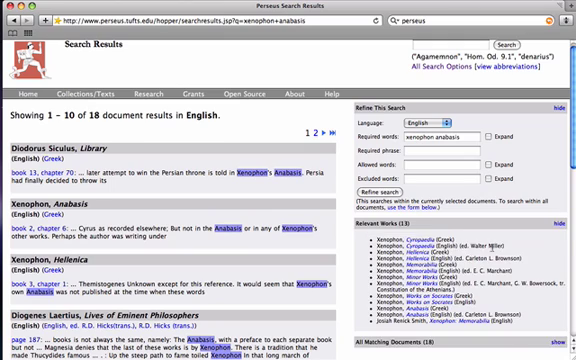
# Scroll the English search results page for Xenophon's Anabasis
pyautogui.scroll(-3)
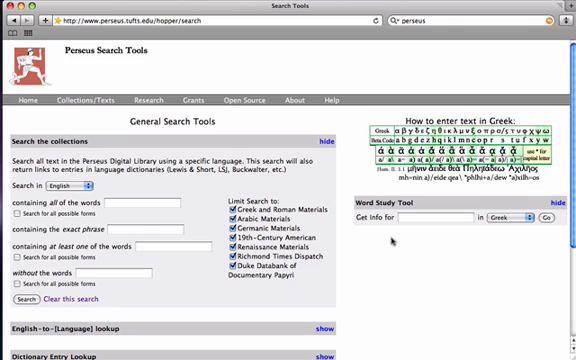
# Look up the Greek word 'gign' in the Word Study Tool to see forms of γίγνομαι
pyautogui.click(430, 218)
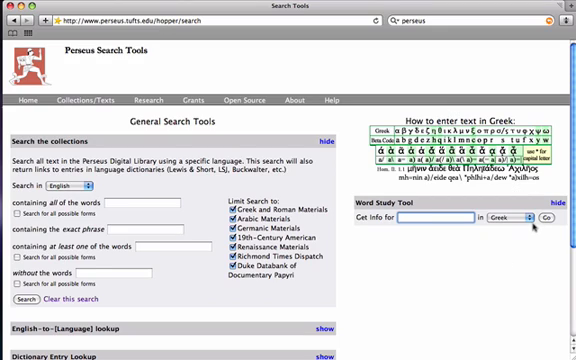
pyautogui.click(436, 218)
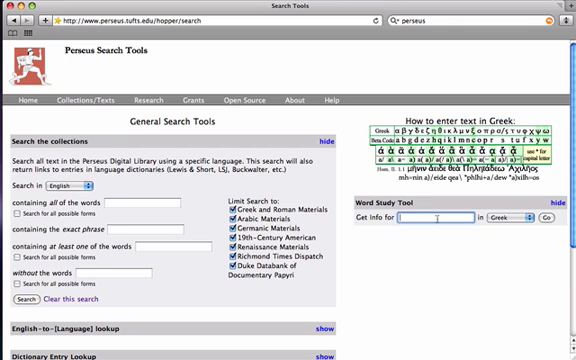
pyautogui.write('gignontai')
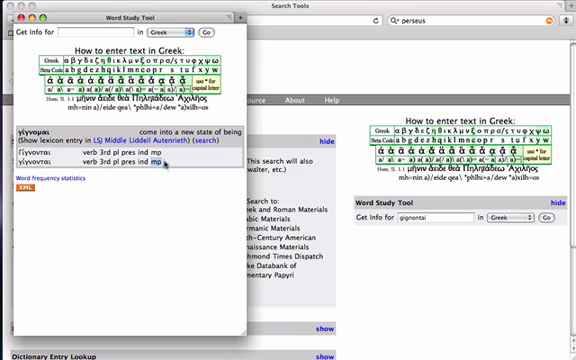
pyautogui.moveTo(144, 160)
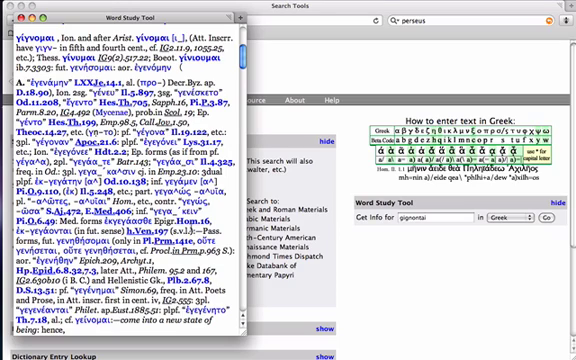
# Scroll through the LSJ lexicon entry for γίγνομαι with its citations
pyautogui.scroll(-3)
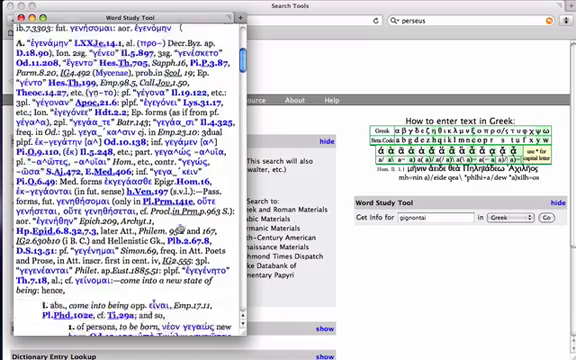